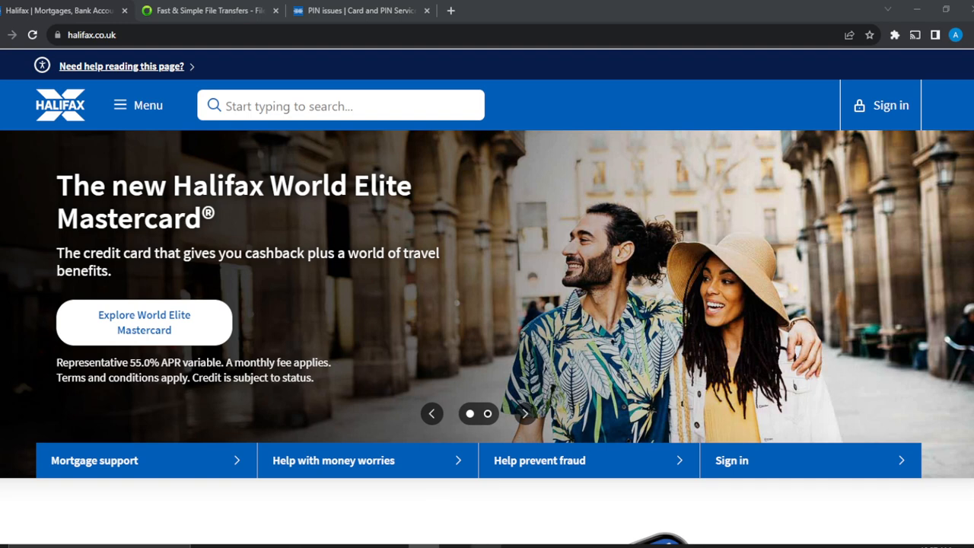
mouse_move(494, 509)
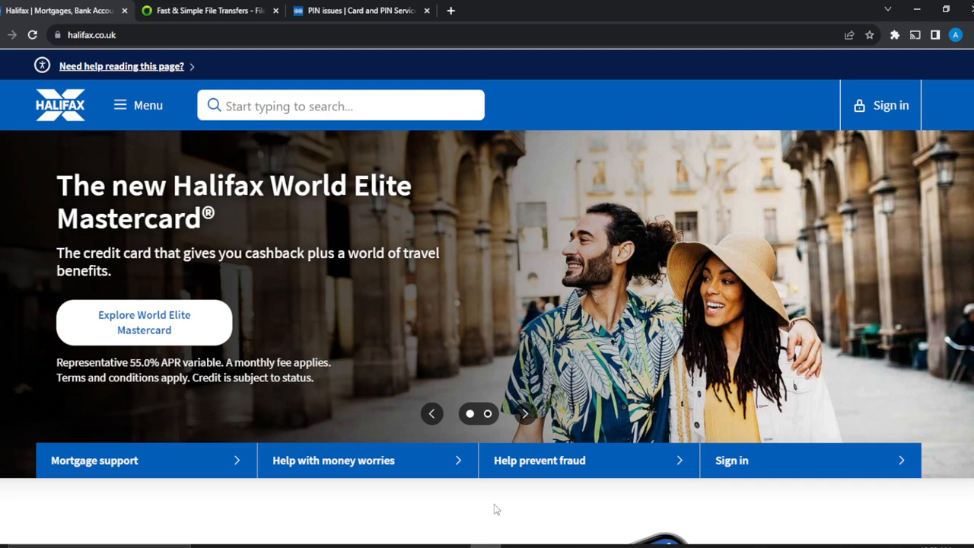
mouse_move(288, 161)
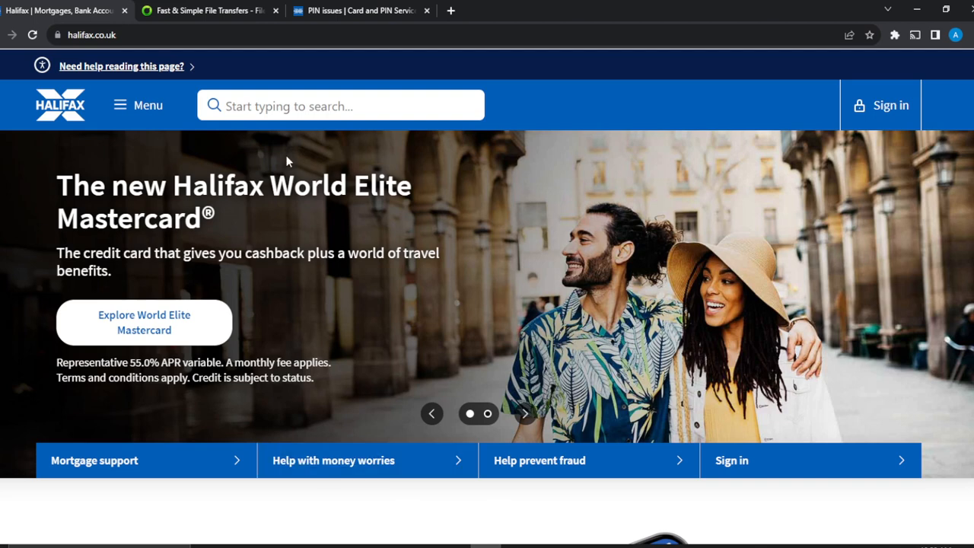
- On the PIN issues tab, scroll to the forgotten-PIN app steps and highlight 'Manage card'
click(362, 10)
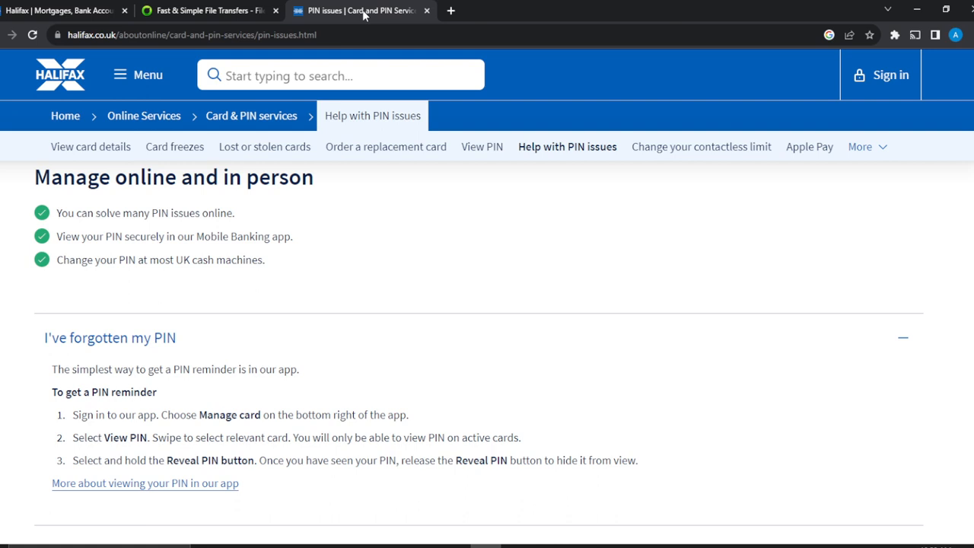
mouse_move(569, 283)
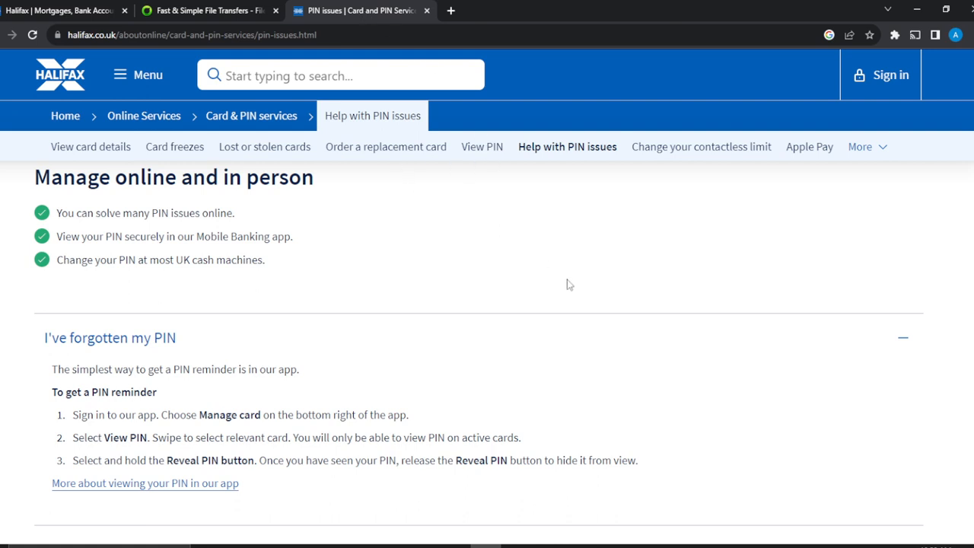
scroll(down, 3)
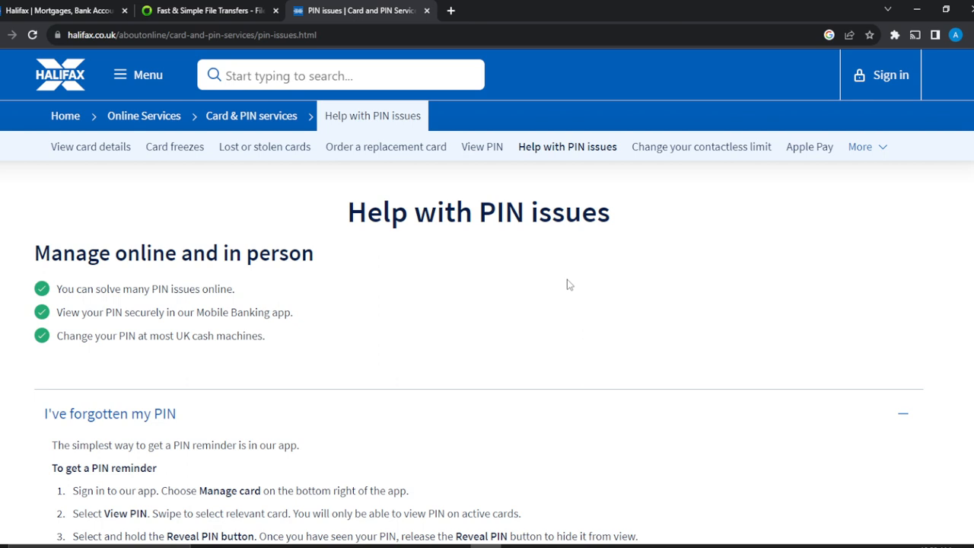
scroll(down, 3)
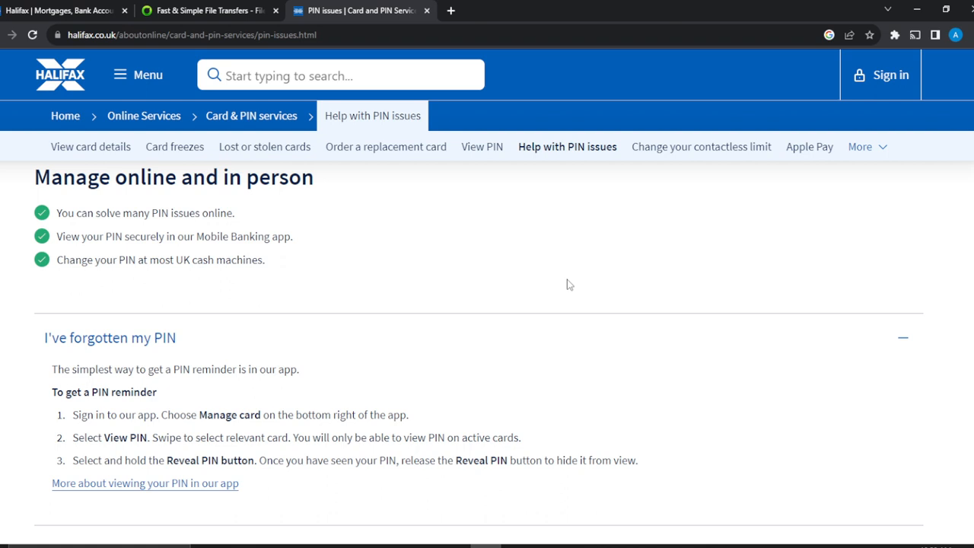
scroll(down, 3)
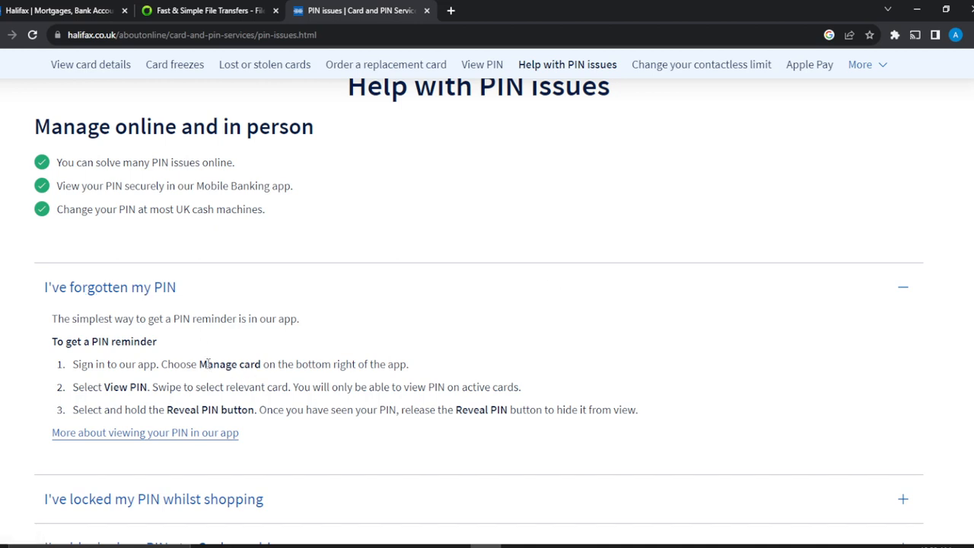
double_click(229, 364)
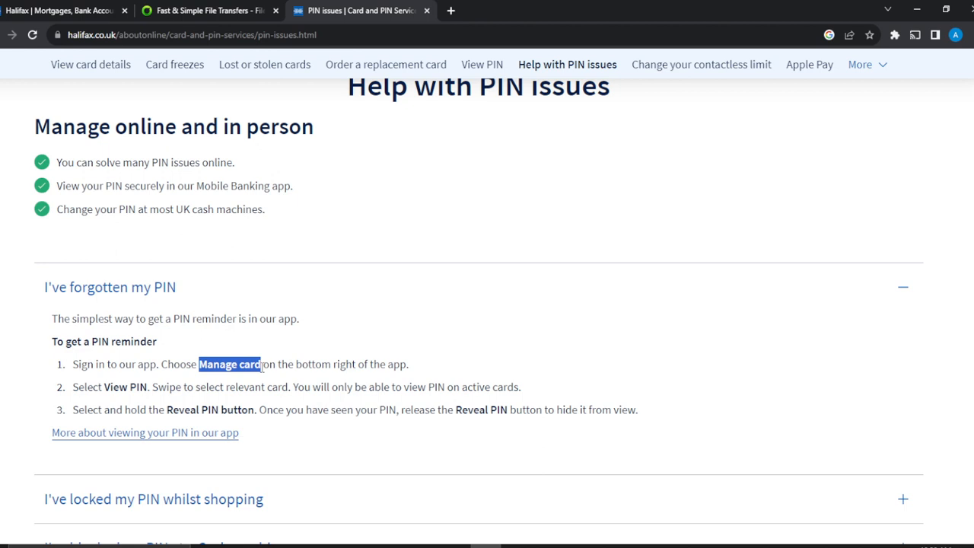
mouse_move(109, 387)
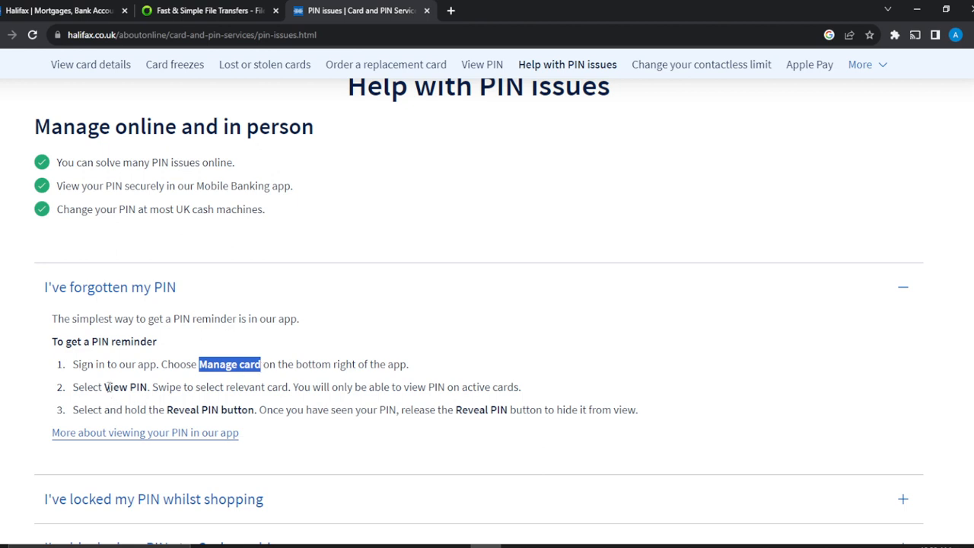
double_click(126, 386)
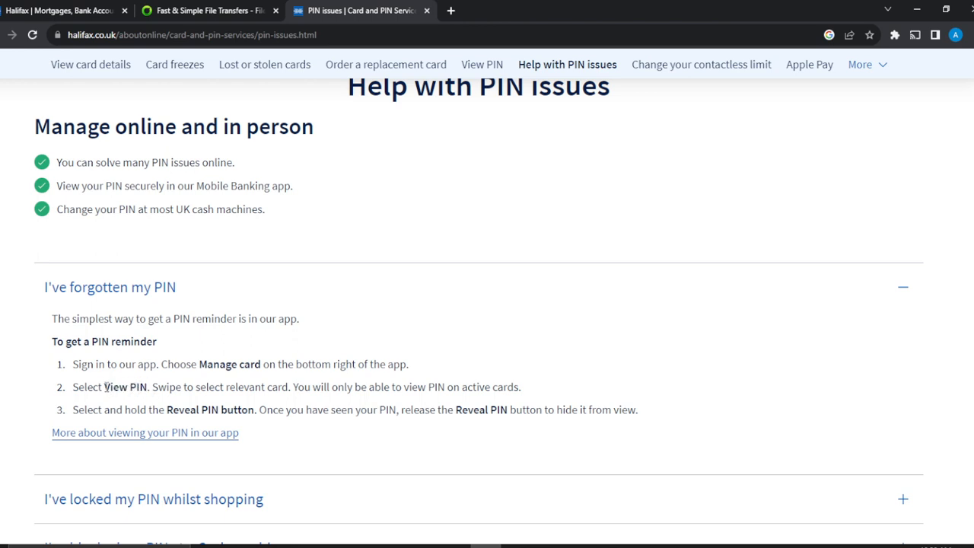
double_click(125, 387)
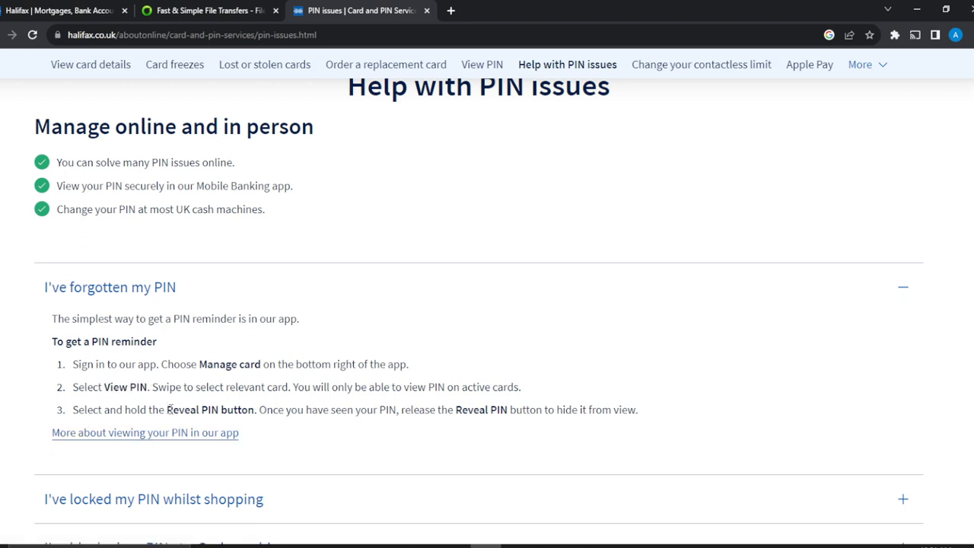
- Select 'Reveal PIN button' in step 3 of the PIN reminder instructions
double_click(210, 410)
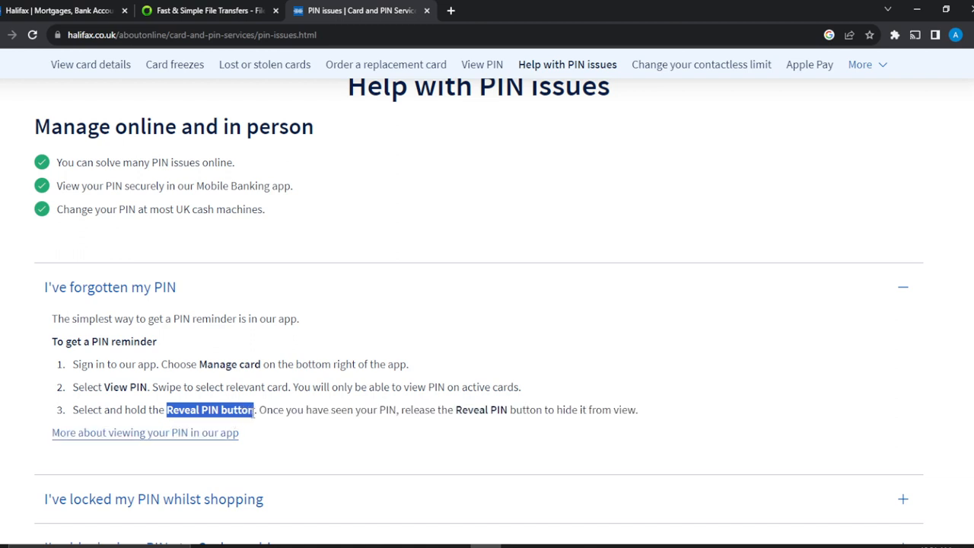
mouse_move(256, 413)
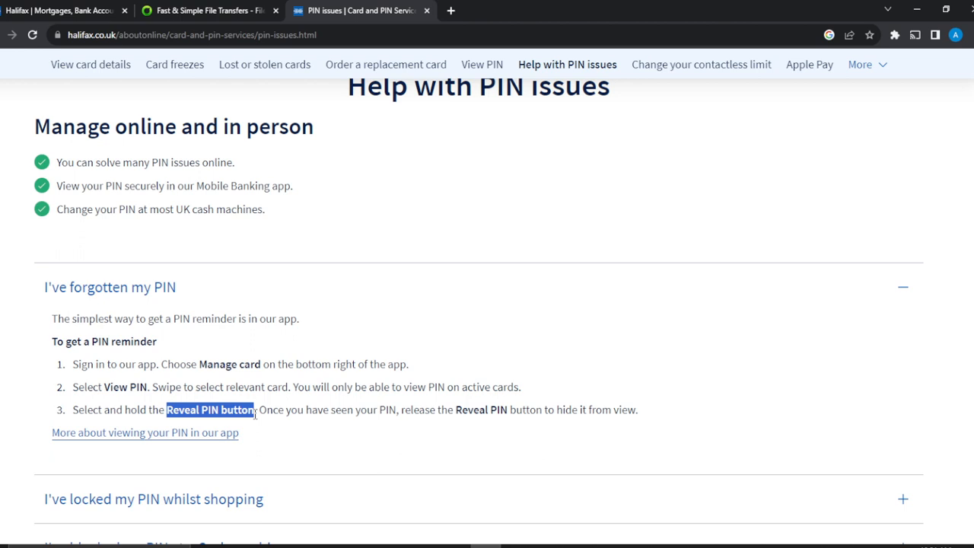
mouse_move(446, 202)
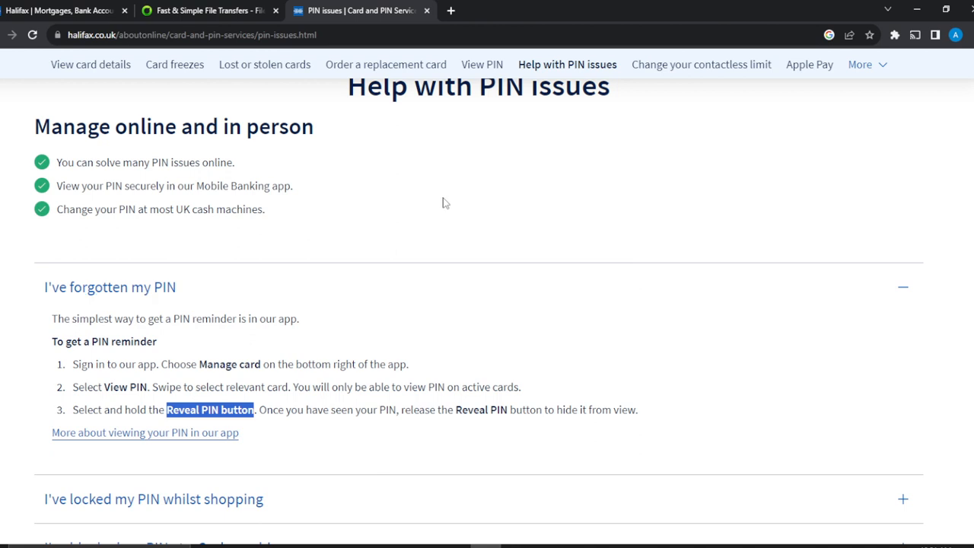